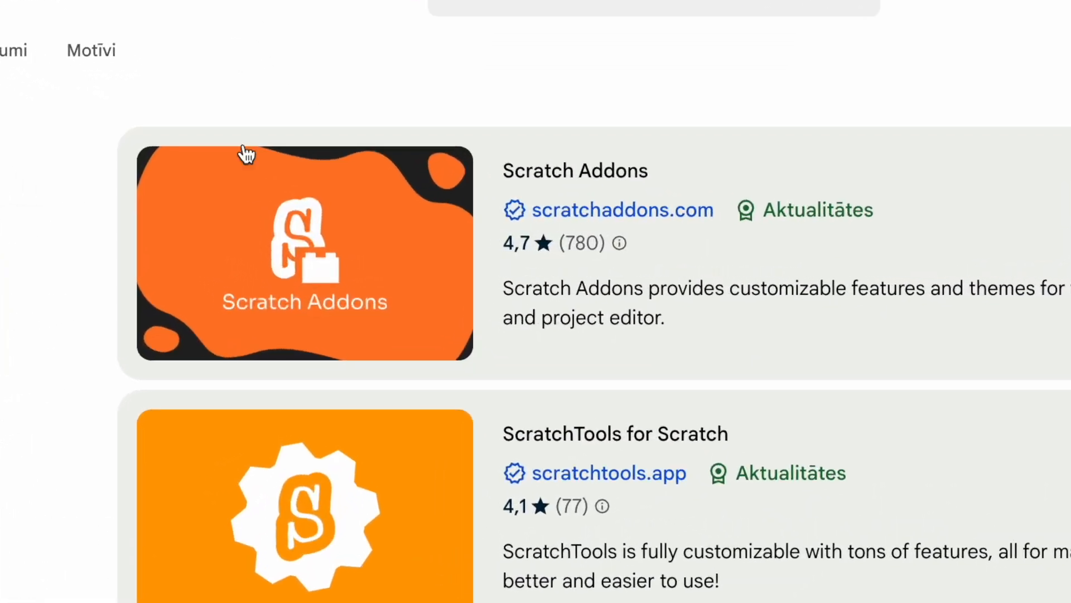
Step: Show the sprite's costume fill colour picker with the addon's extra choices
{"action": "left_click", "coordinate": [303, 253]}
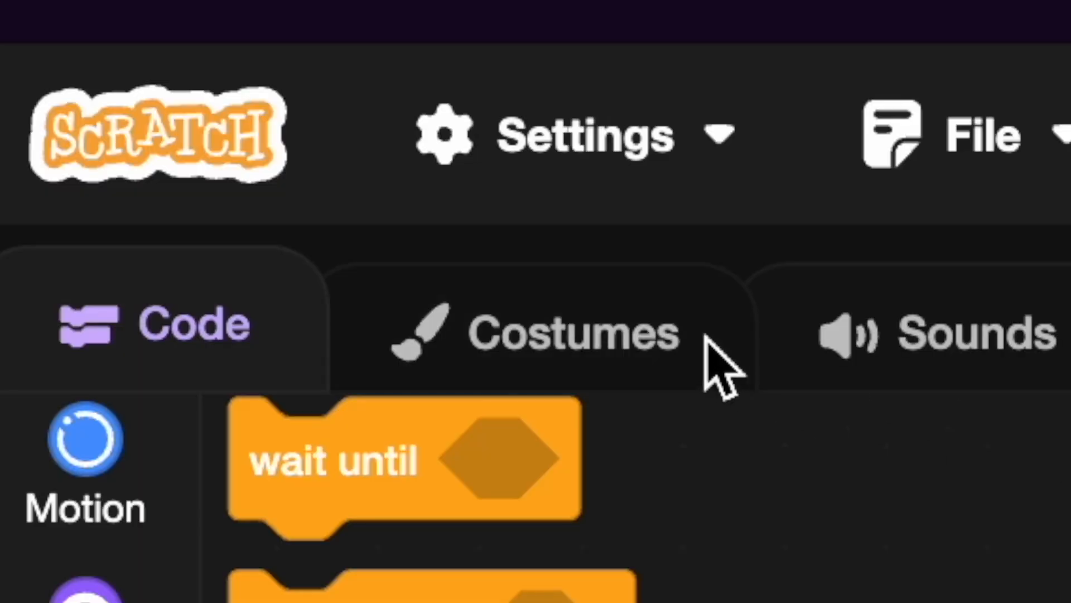
{"action": "left_click", "coordinate": [570, 335]}
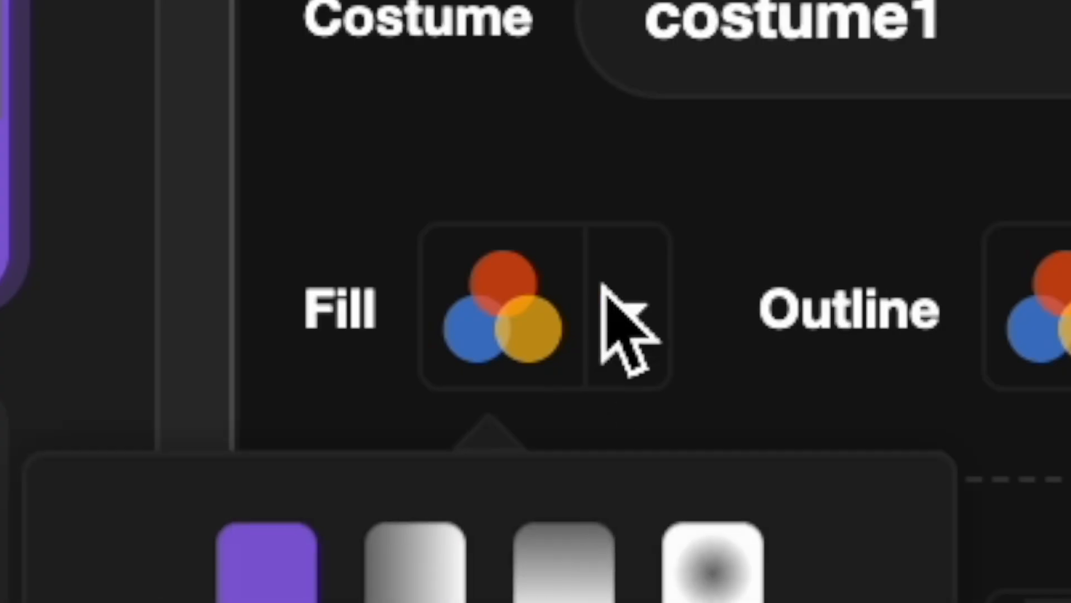
{"action": "left_click", "coordinate": [141, 131]}
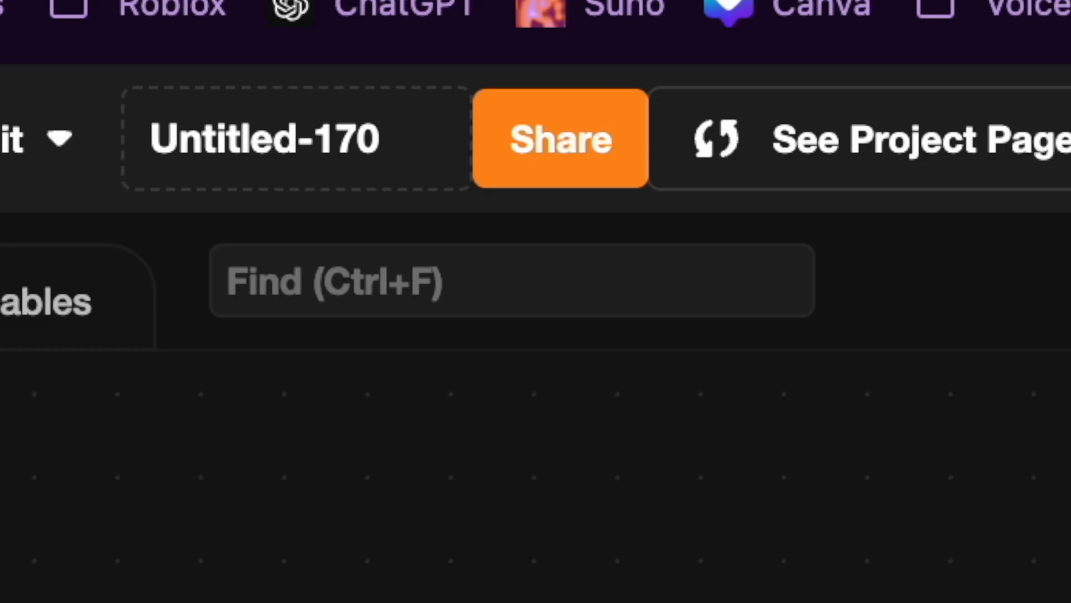
Step: Focus the addon's Find bar above the code workspace
{"action": "left_click", "coordinate": [511, 215]}
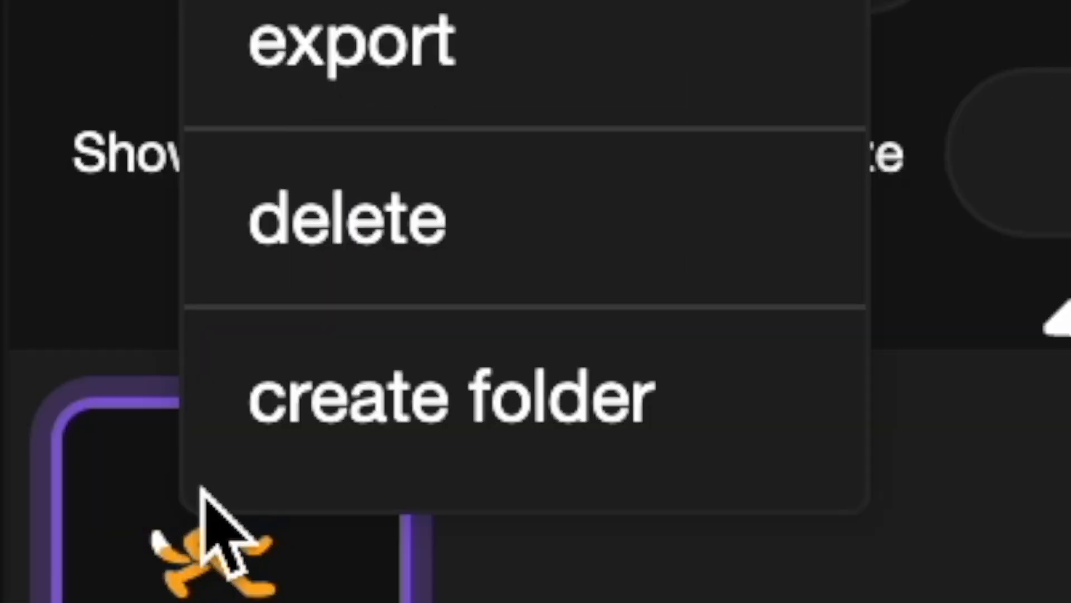
Step: Show the sprite's context menu offering export, delete and create folder
{"action": "left_click", "coordinate": [449, 395]}
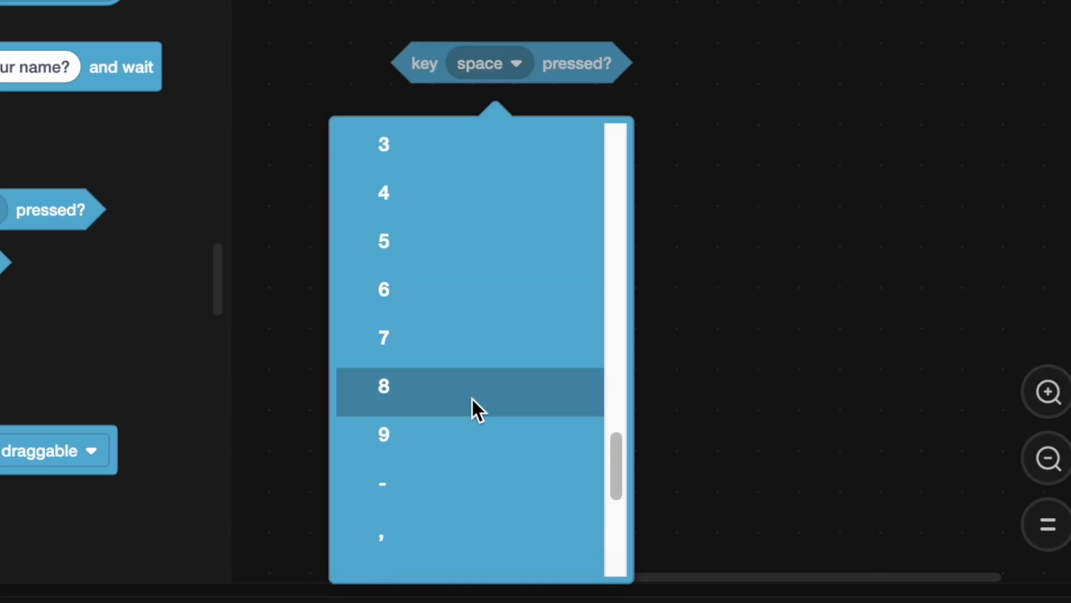
Step: Scroll the 'key pressed?' key list past the digits to punctuation symbols
{"action": "scroll", "scroll_direction": "down", "scroll_amount": 3}
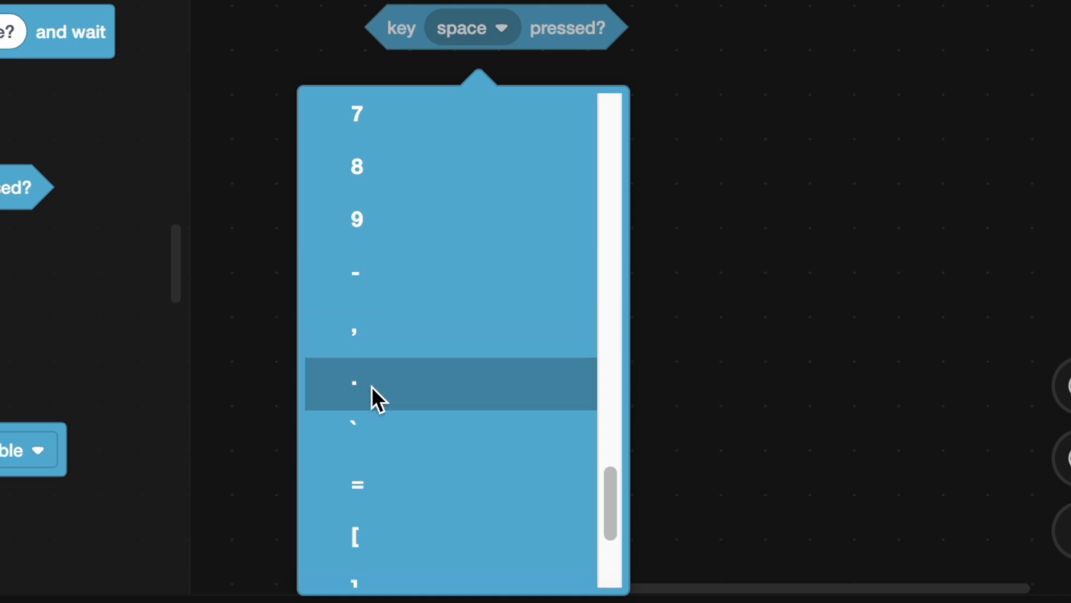